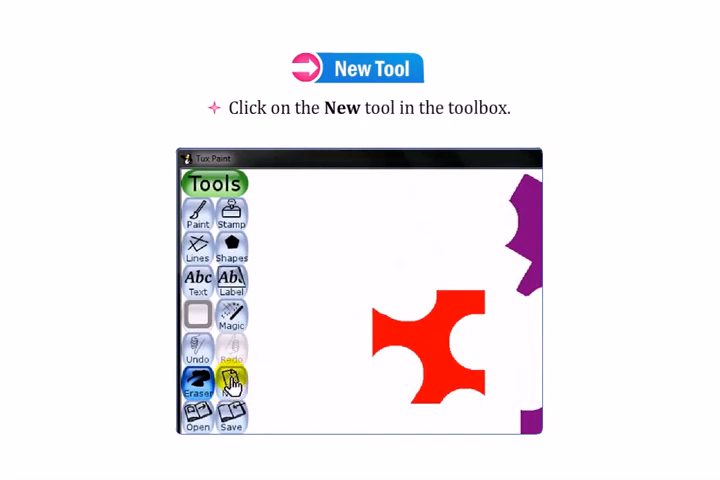
Show the New tool's grid of plain-colour canvas choices.
{"action": "left_click", "coordinate": [231, 381]}
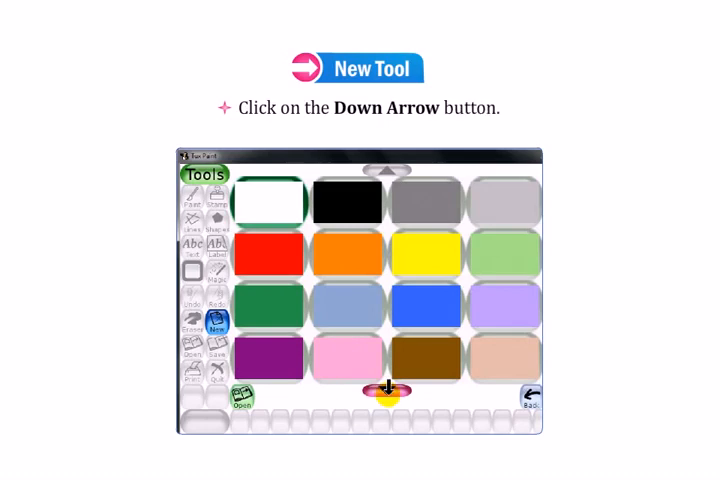
Scroll the choices down and start a fresh drawing on the dark green swatch.
{"action": "left_click", "coordinate": [388, 389]}
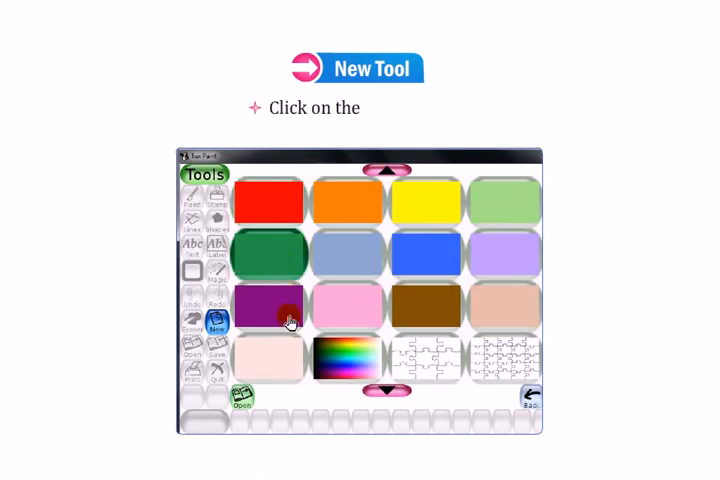
{"action": "left_click", "coordinate": [278, 255]}
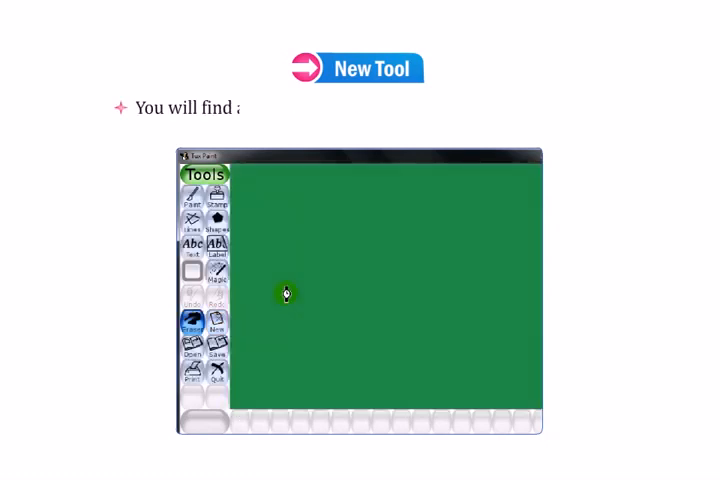